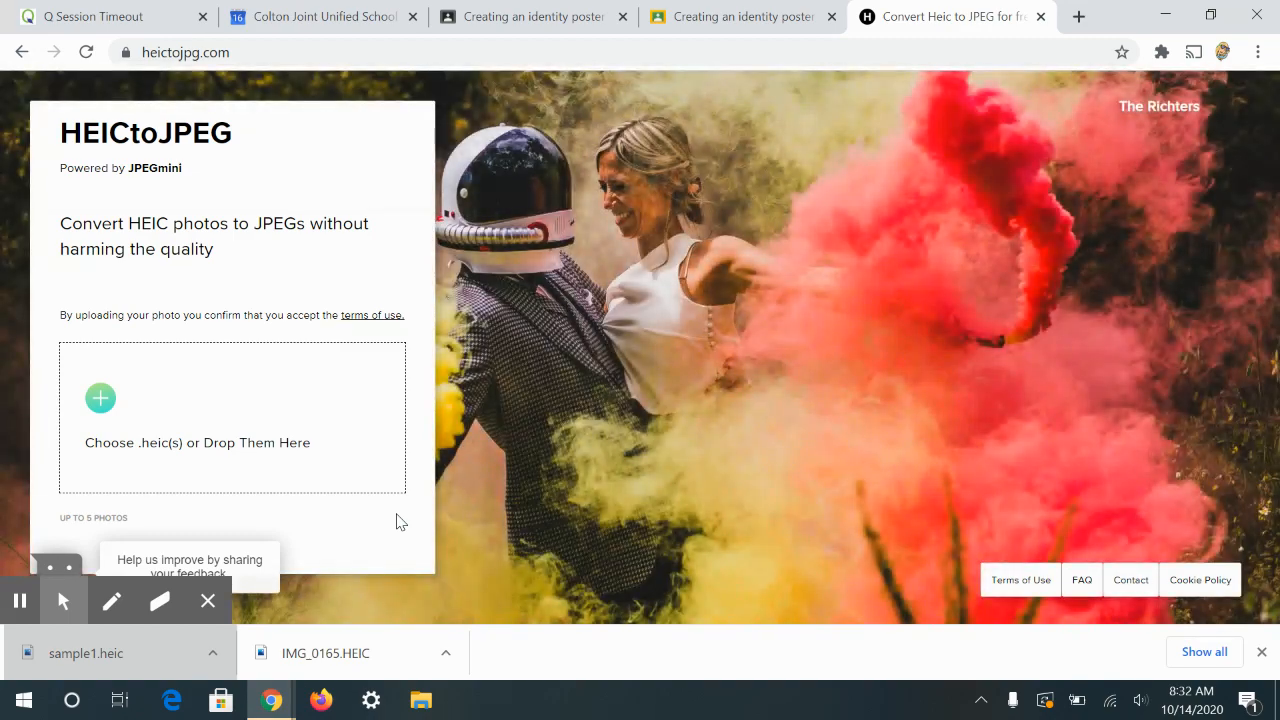
pyautogui.moveTo(387, 515)
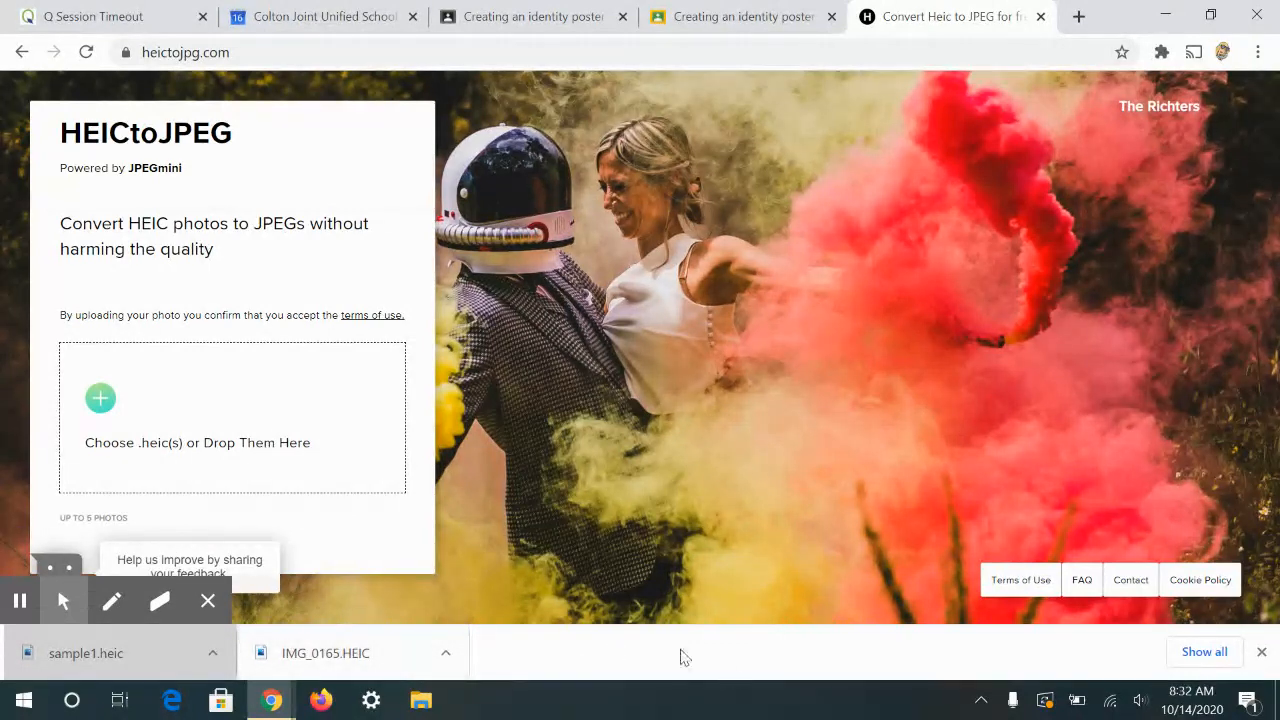
pyautogui.moveTo(158, 288)
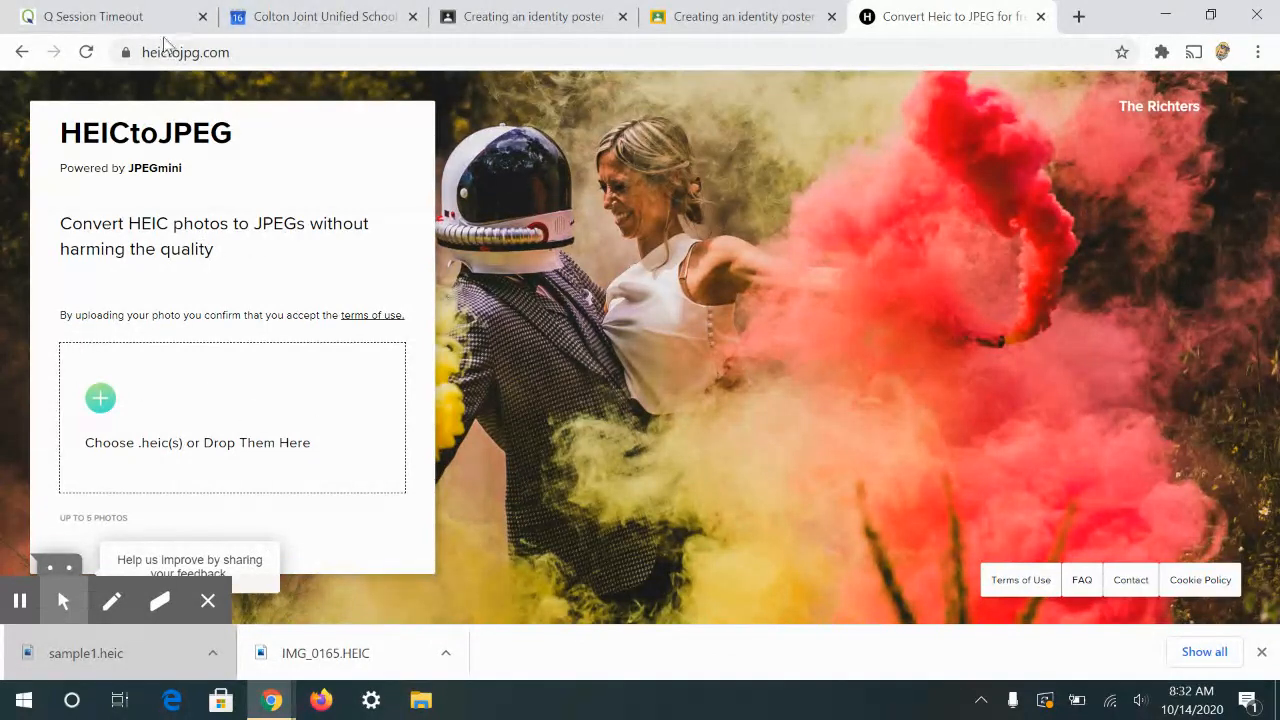
pyautogui.moveTo(230, 75)
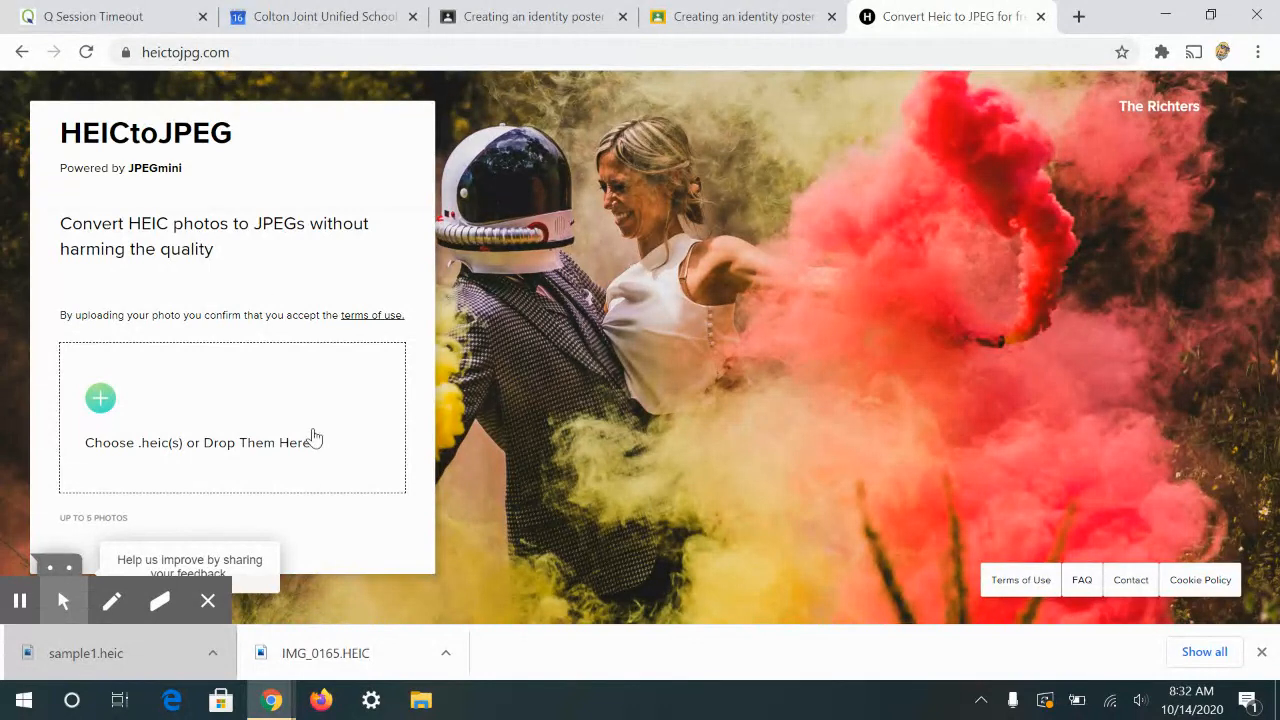
pyautogui.moveTo(105, 655)
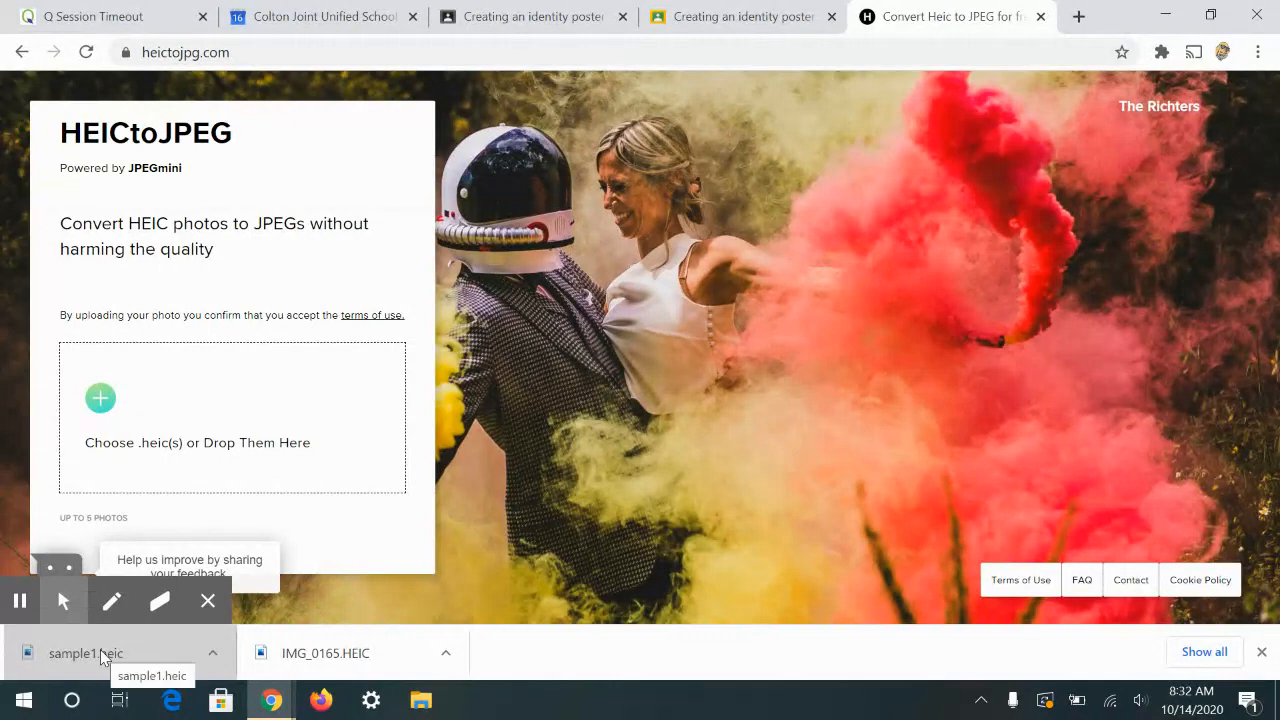
# - Drop sample1.heic into the HEICtoJPG upload box to convert IMG_0590.HEIC to JPEG
pyautogui.moveTo(85, 653); pyautogui.dragTo(170, 460)
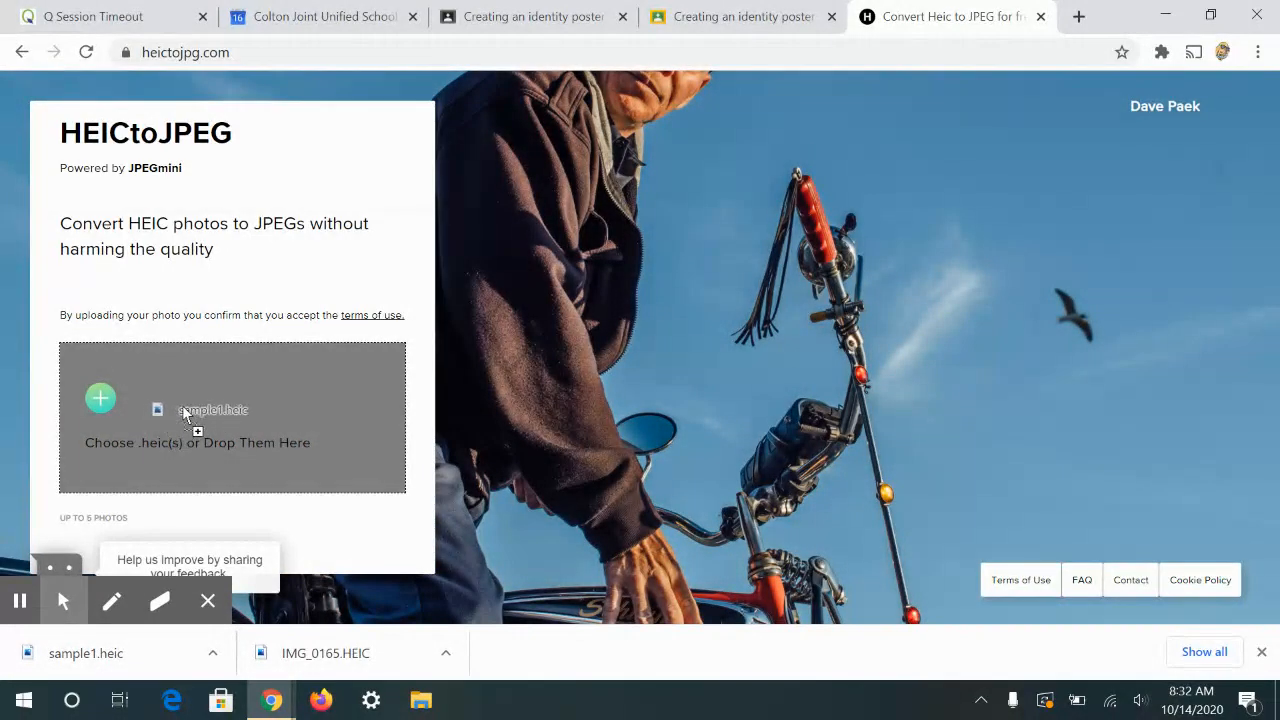
pyautogui.click(197, 410)
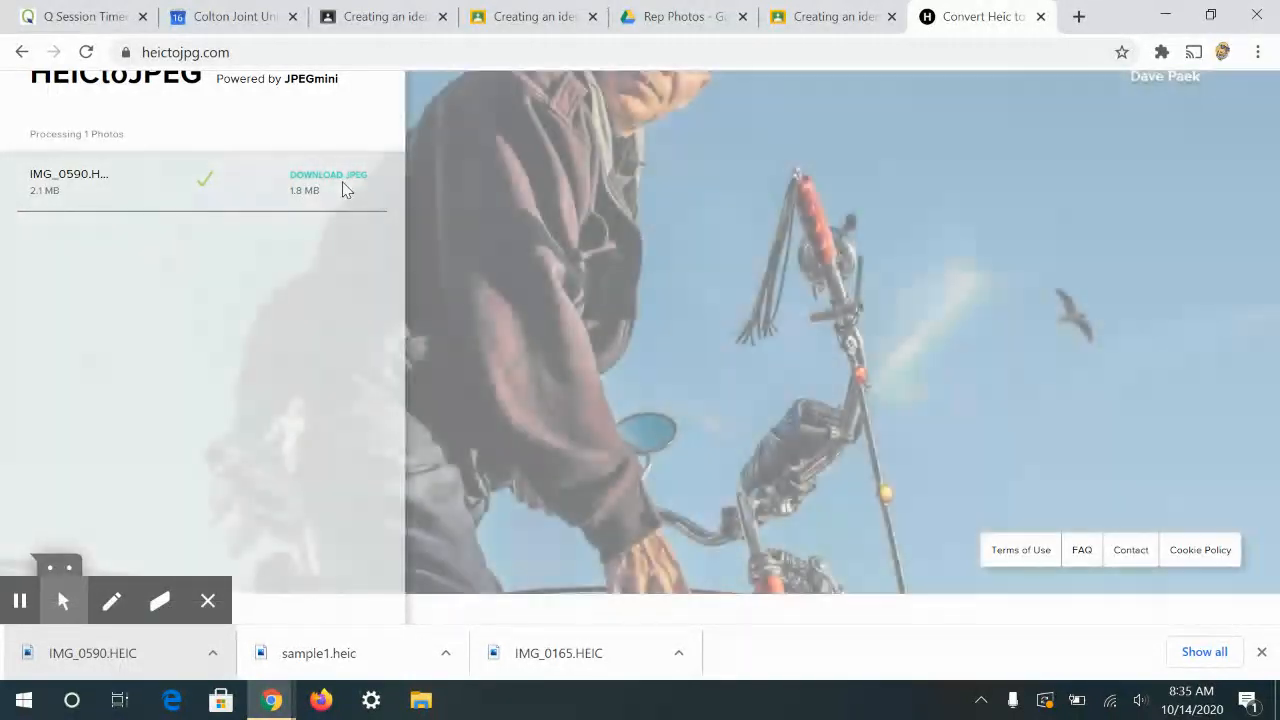
# - Download IMG_0590.jpg, then go to photopea.com in a new tab
pyautogui.click(328, 174)
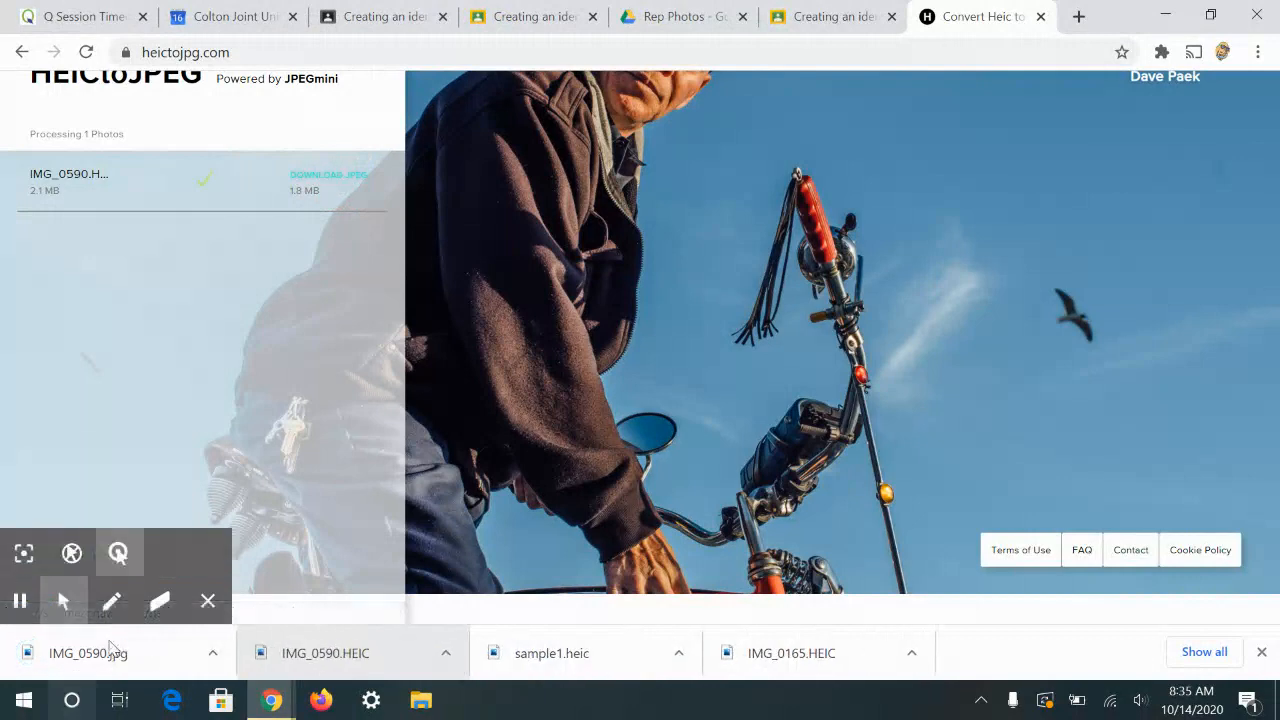
pyautogui.moveTo(325, 670)
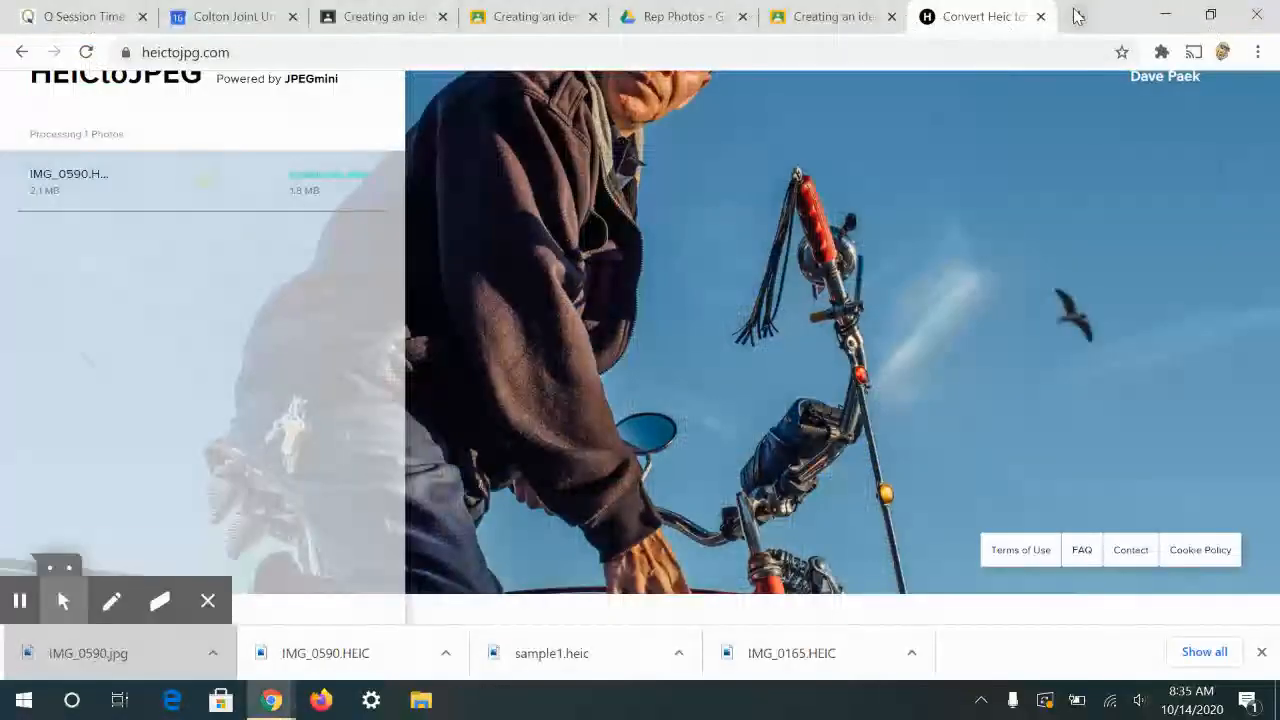
pyautogui.write('photopea.com')
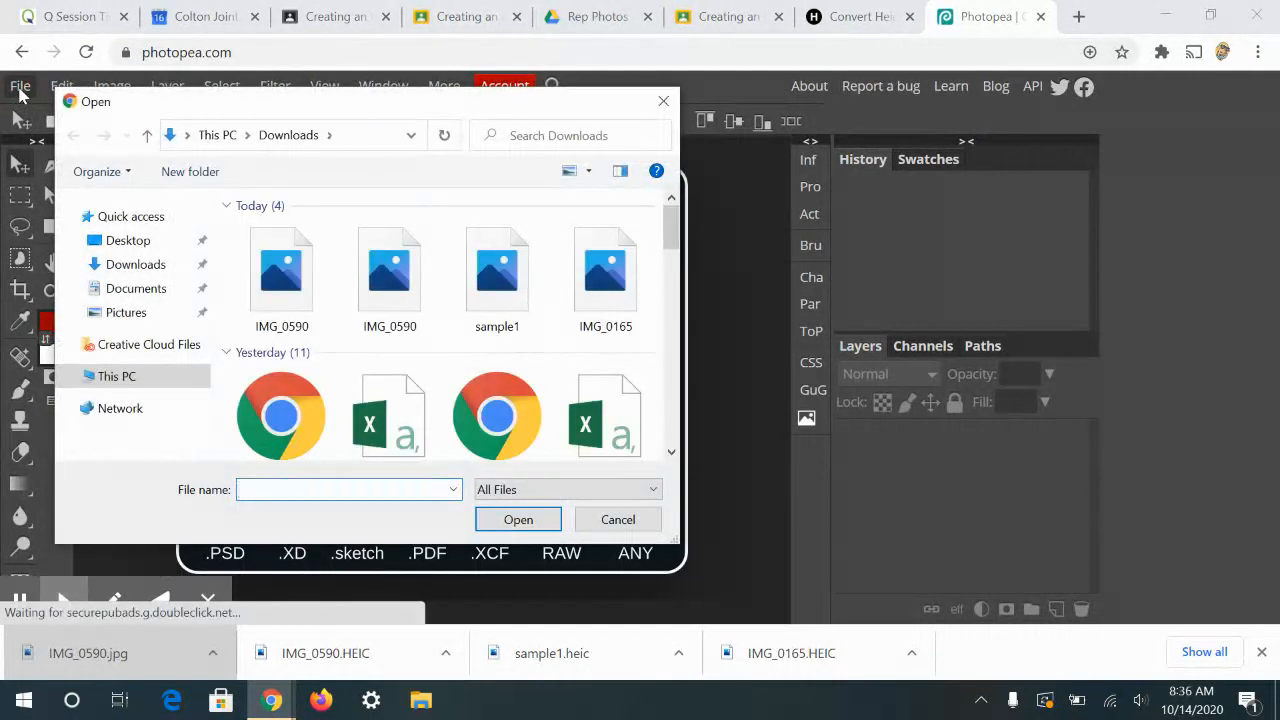
# - Open IMG_0590 from Downloads as a Photopea document, then return to the HEICtoJPG tab
pyautogui.click(389, 267)
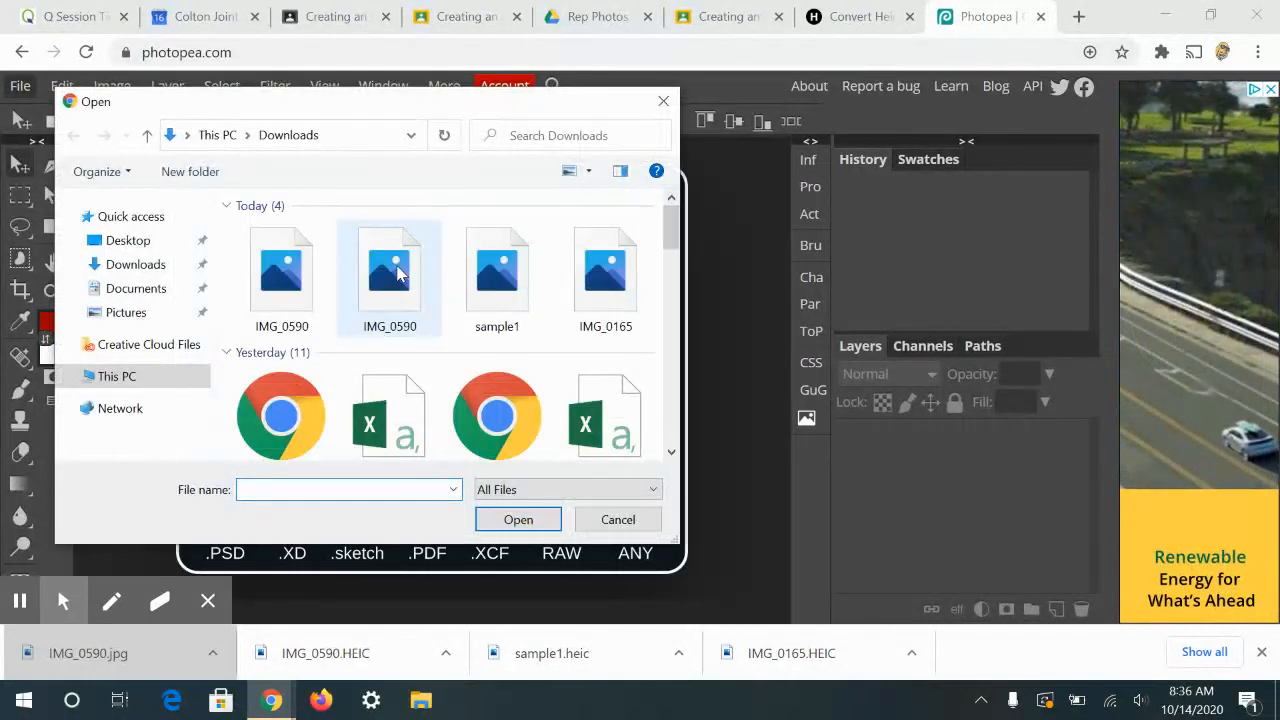
pyautogui.click(282, 270)
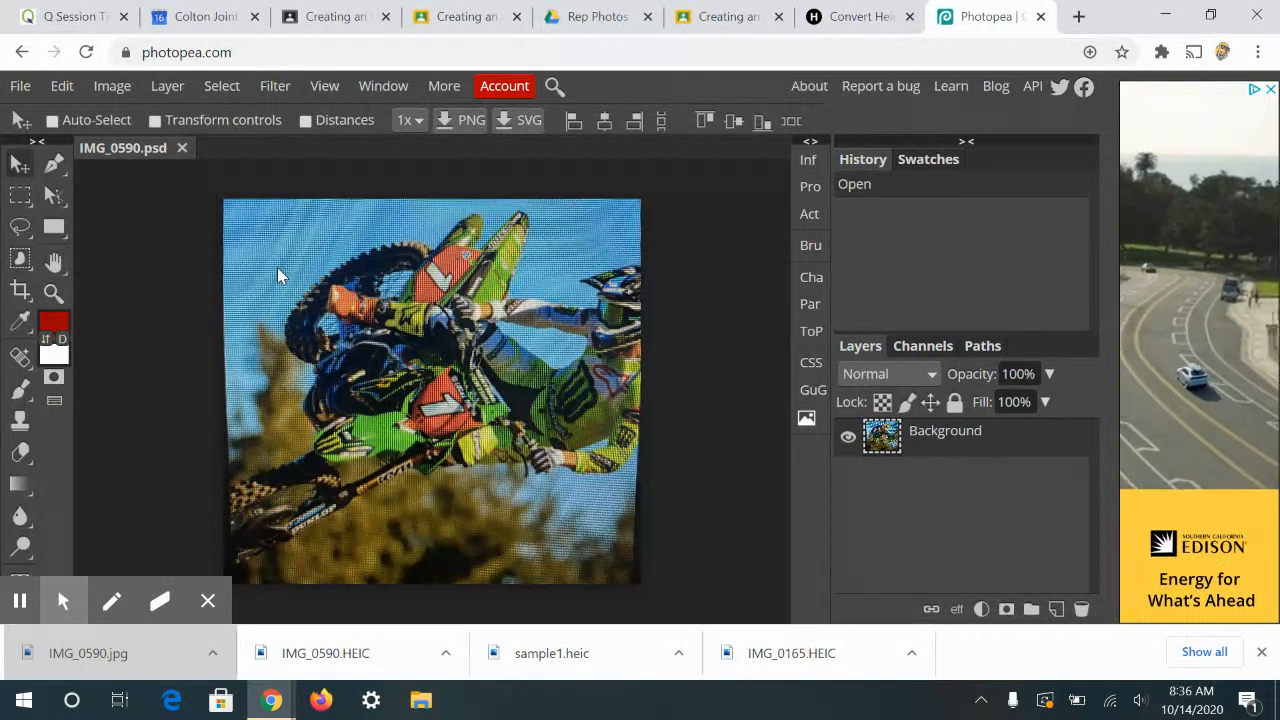
pyautogui.click(858, 17)
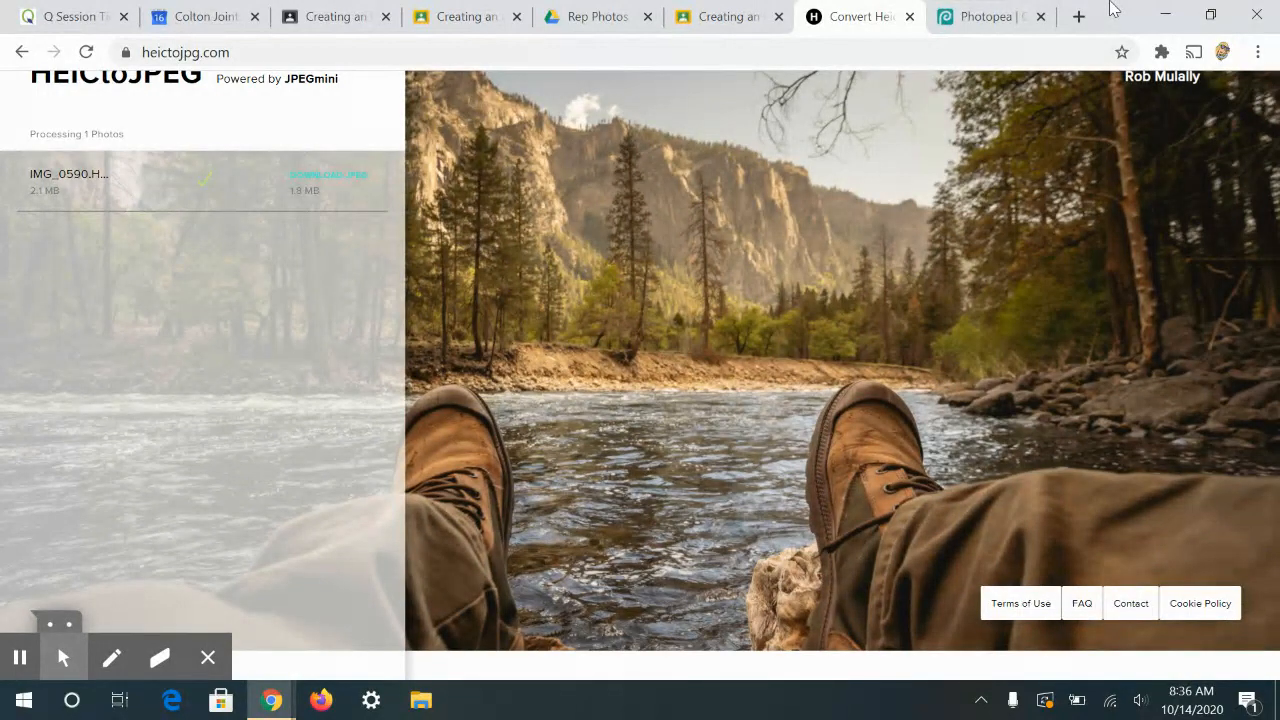
# - Close the Photopea tab, leaving the HEICtoJPG converter page showing
pyautogui.click(1039, 17)
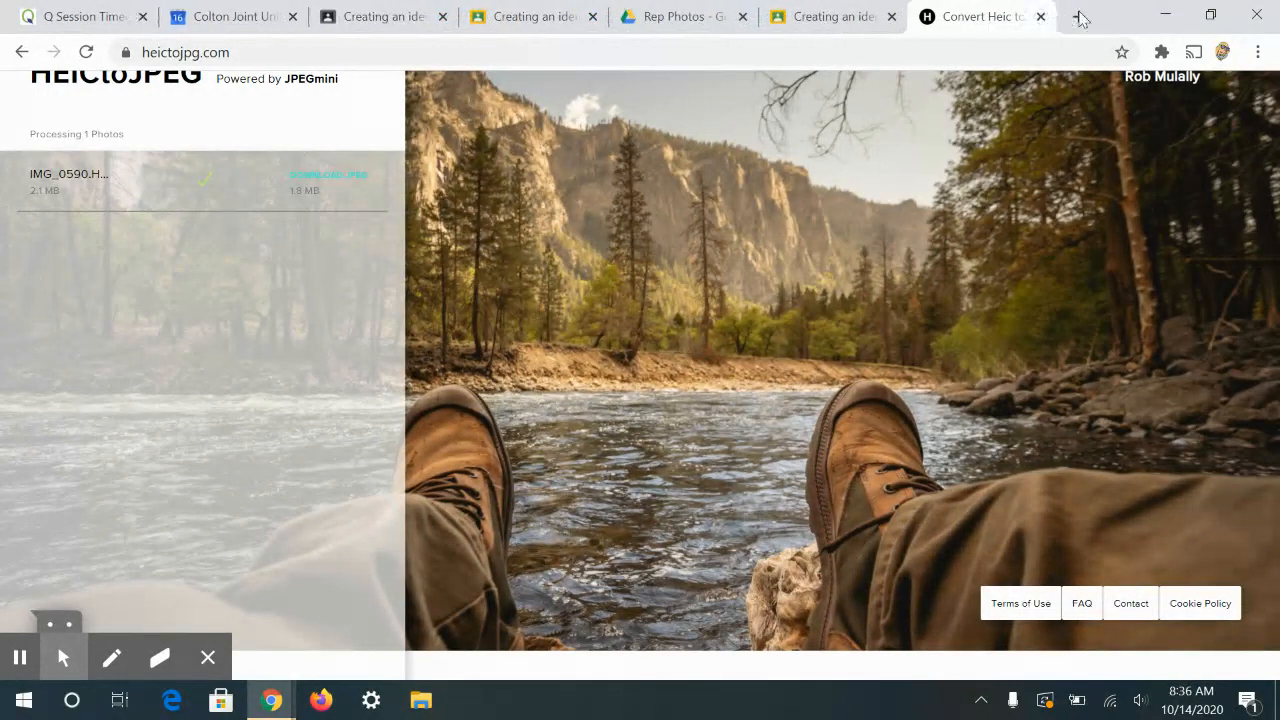